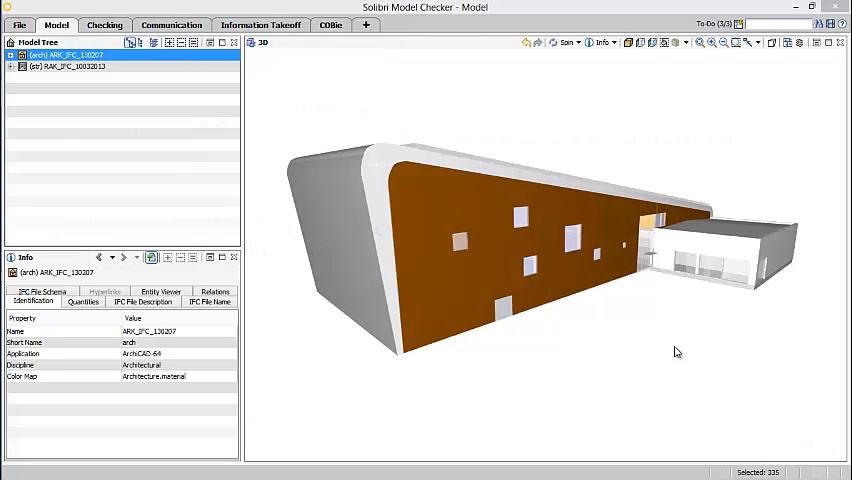
# View the structural Walls rule's two wall issues, showing the 4320×200 wall result in red.
pyautogui.click(104, 25)
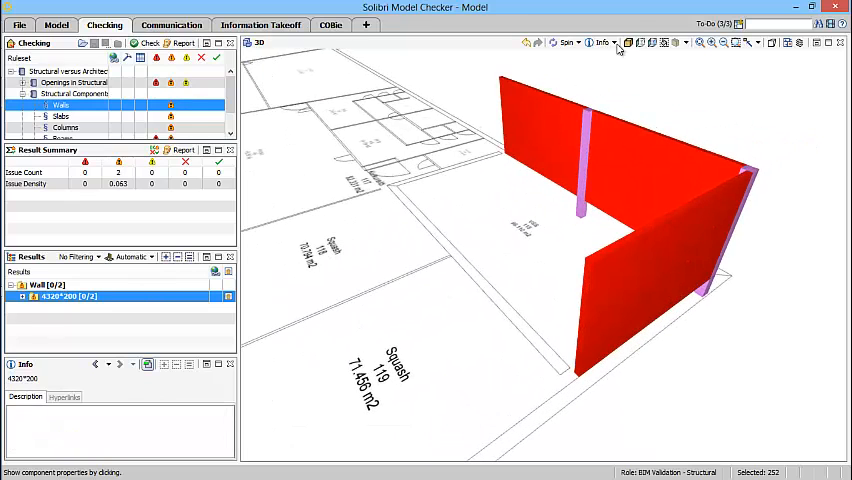